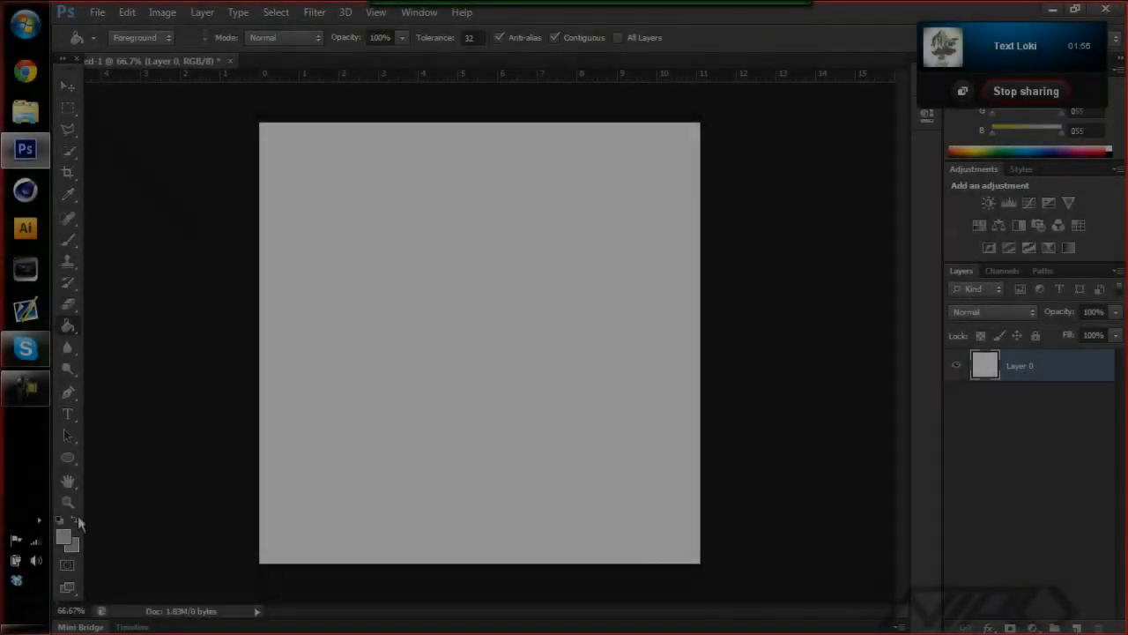
Draw the ring circle shape behind the bold black letter M.
left_click_drag(384, 247, 617, 458)
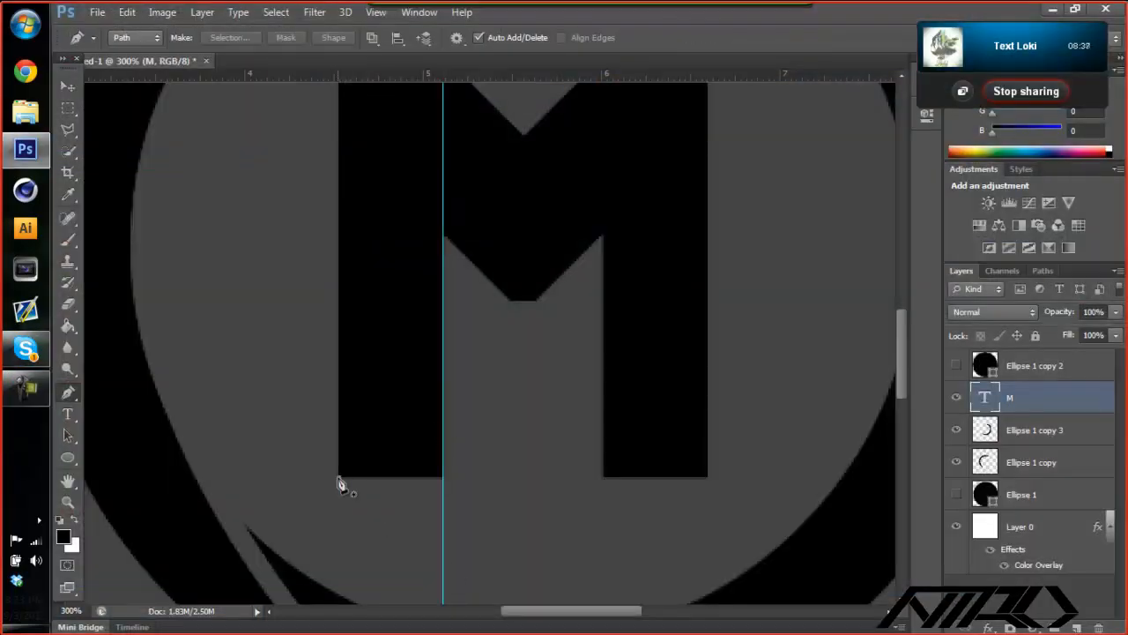
Duplicate the logo layer and give it a red Color Overlay with 3D extrusion.
right_click(1040, 397)
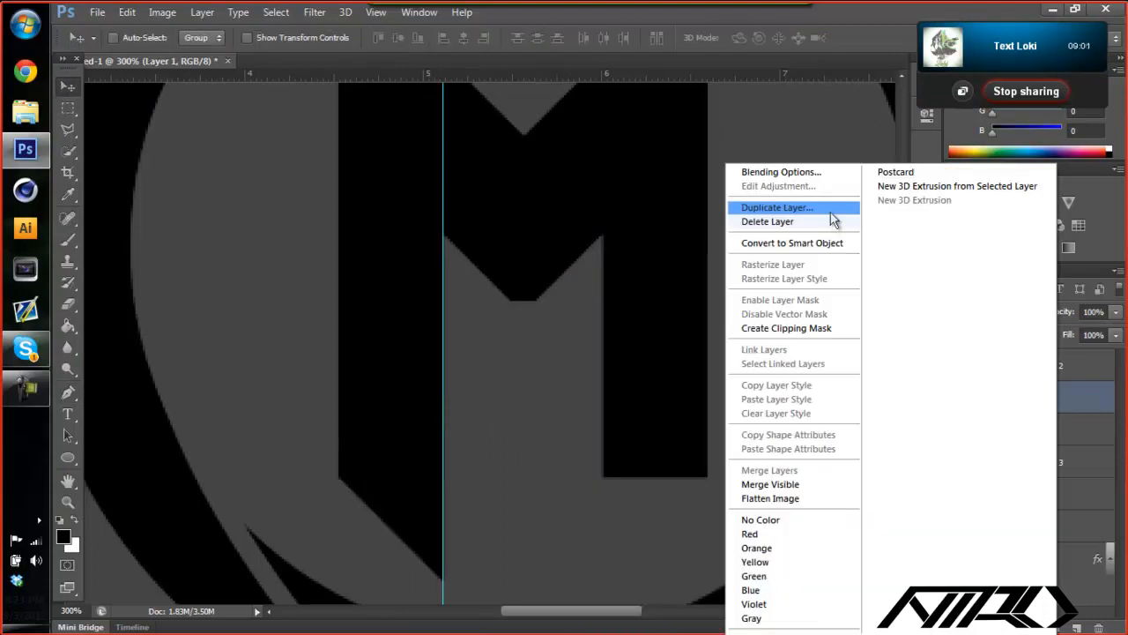
left_click(775, 208)
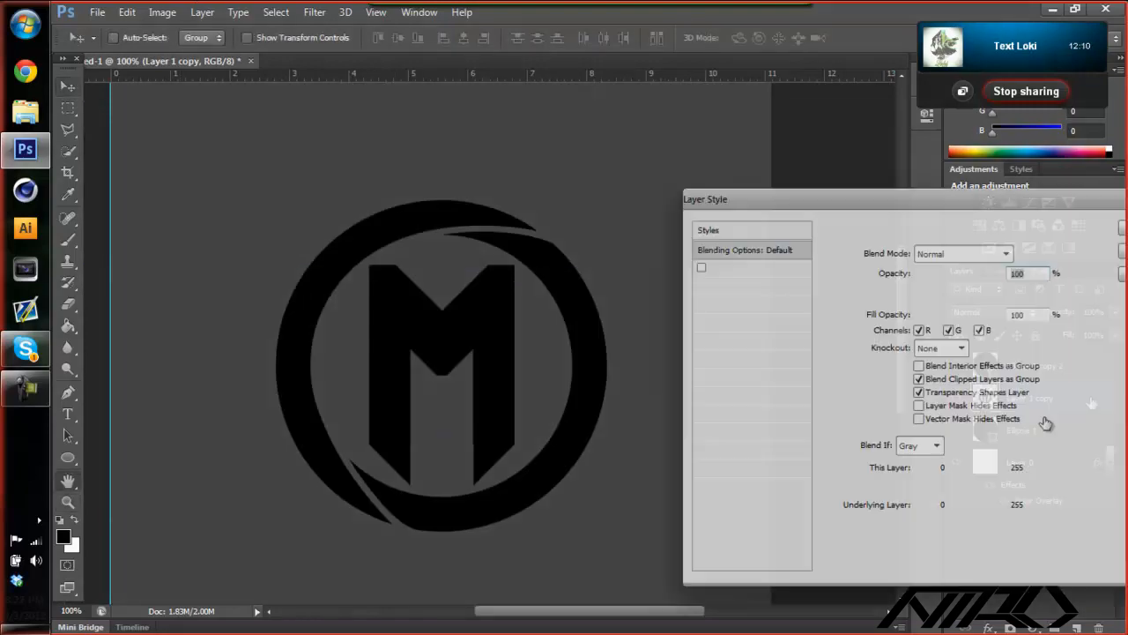
left_click(736, 467)
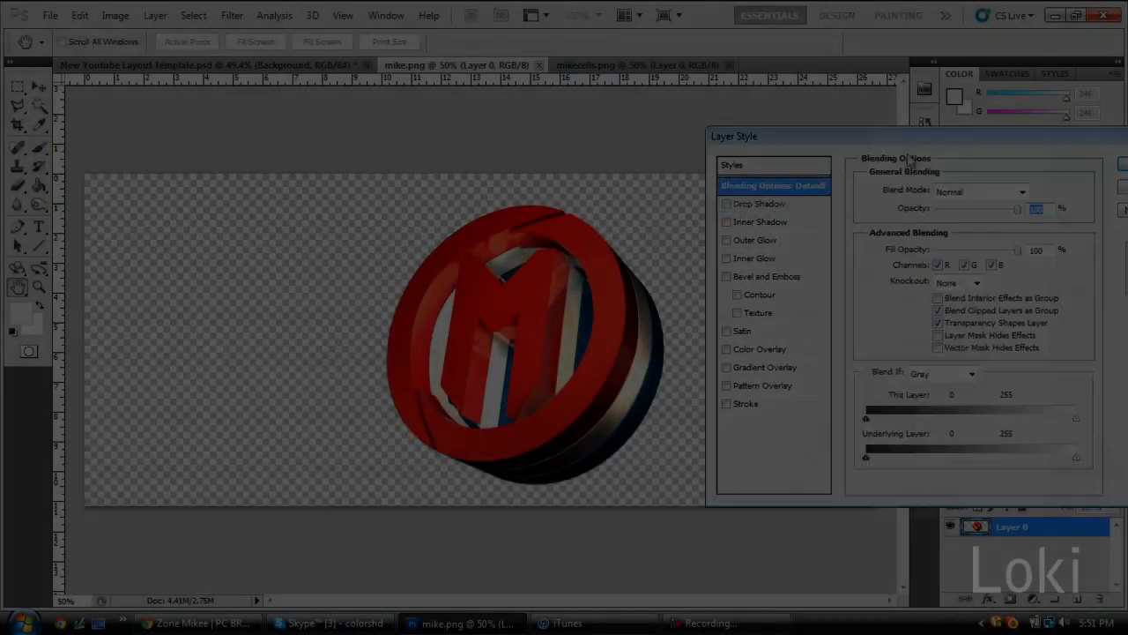
Place the red 3D logo, scaled smaller, at the top of the YouTube layout template.
left_click(326, 624)
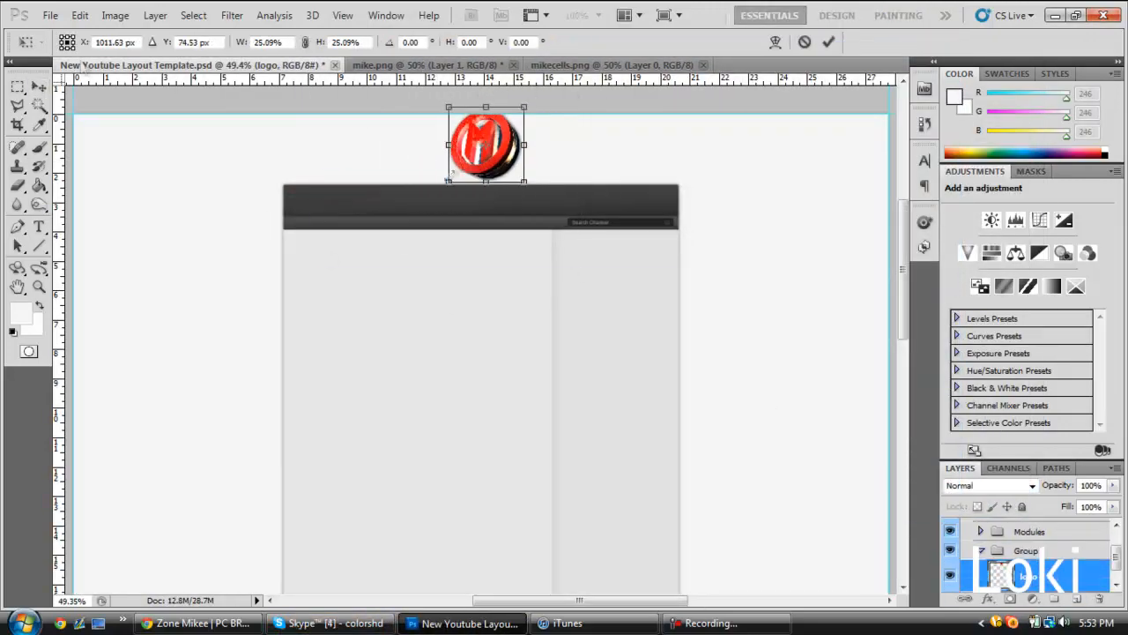
left_click(309, 624)
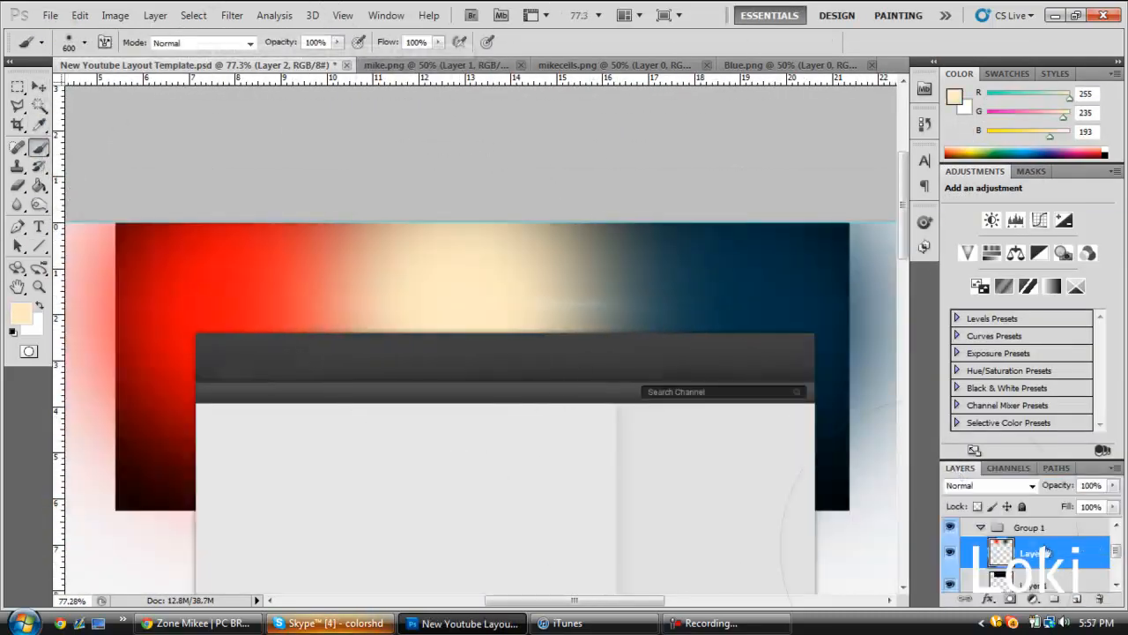
Soften the logo's blend mode and overlay the Bubbles texture set to Linear Dodge.
left_click(323, 624)
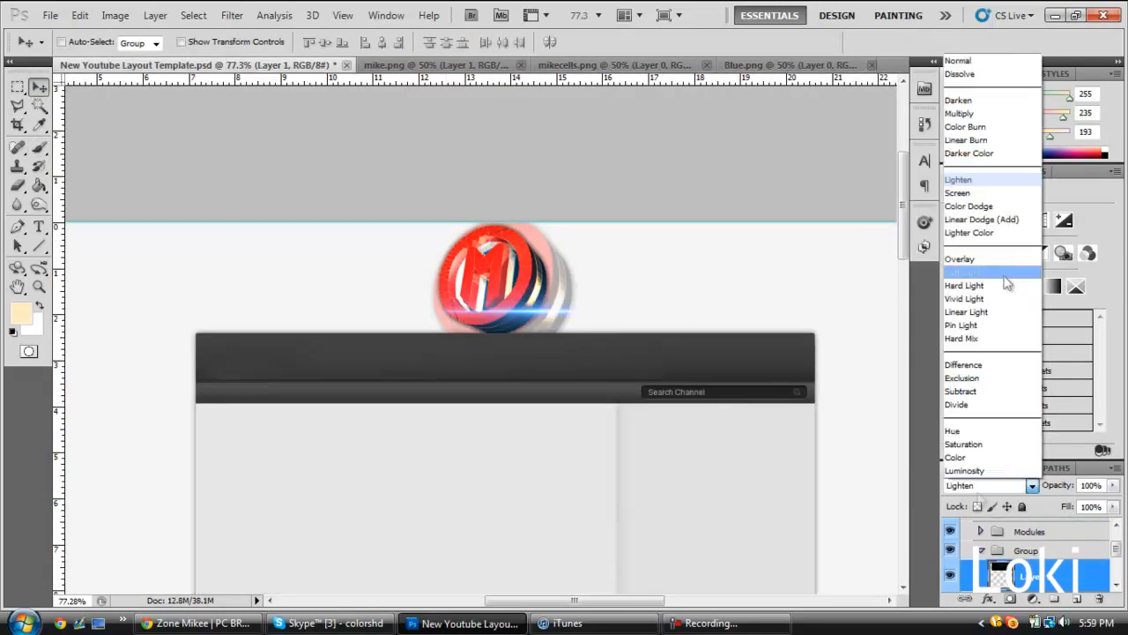
left_click(957, 192)
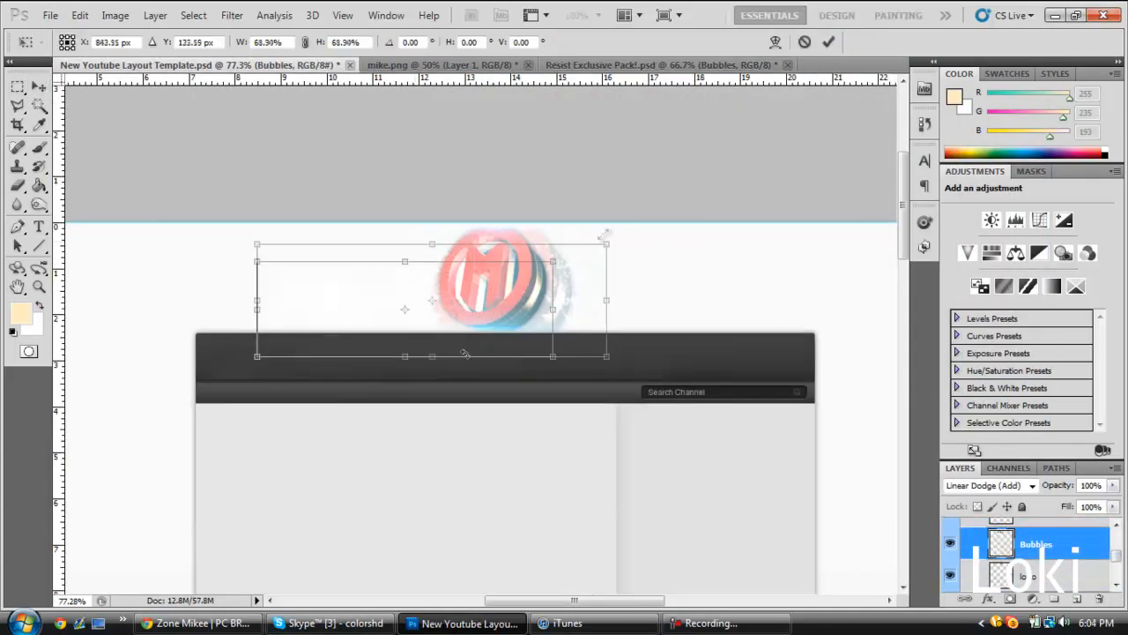
left_click(670, 63)
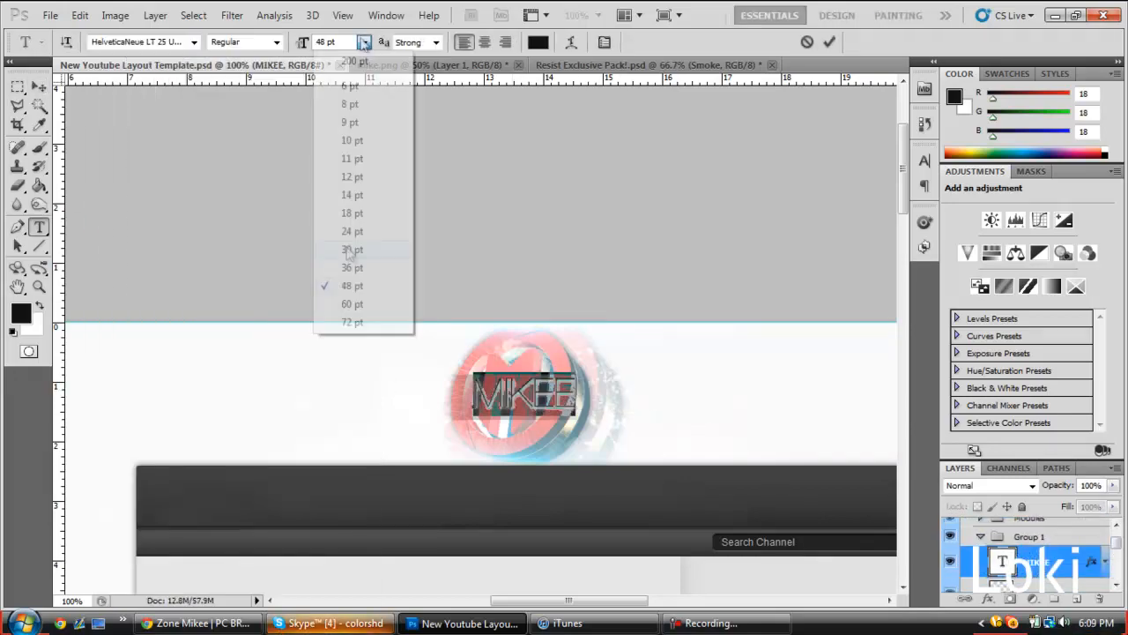
Size the MIKEE text, add the Zone link and duplicate it for a Twitter copy.
left_click(349, 248)
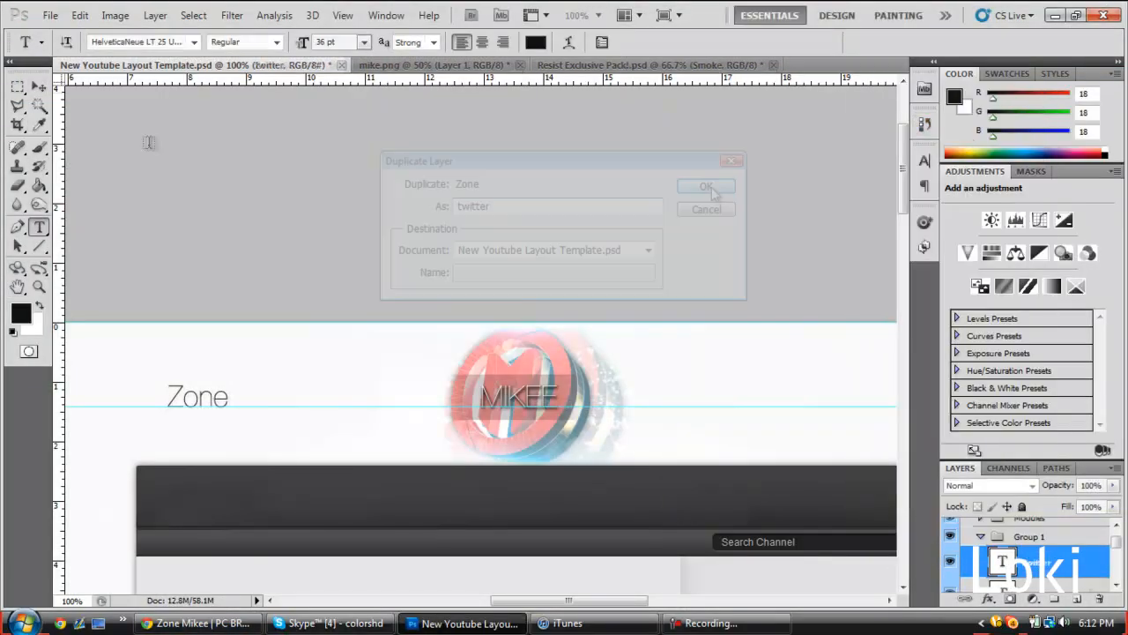
left_click(201, 624)
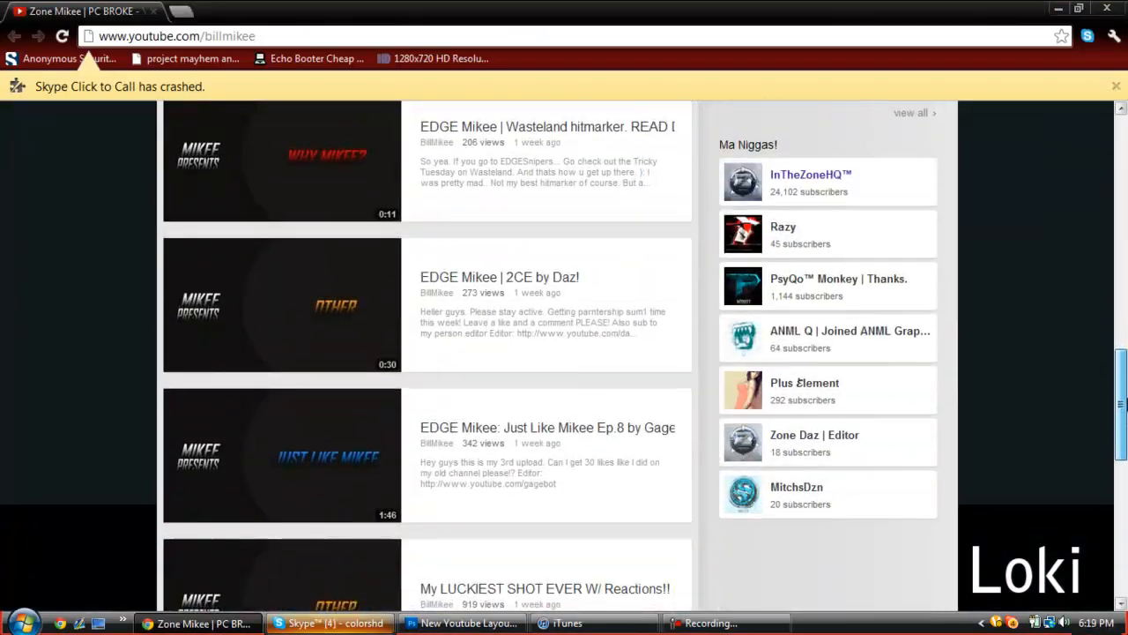
Finish the Loki, Nitro, Brother and Bestfriend links and copy smoke from the Resist Exclusive Pack.
left_click(464, 622)
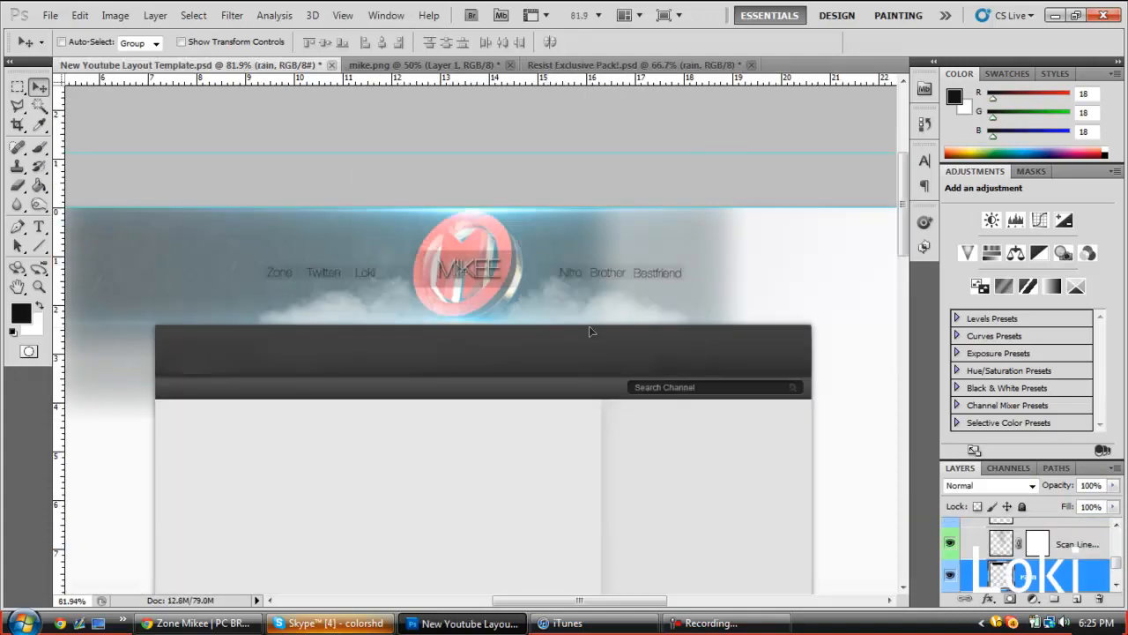
left_click(637, 64)
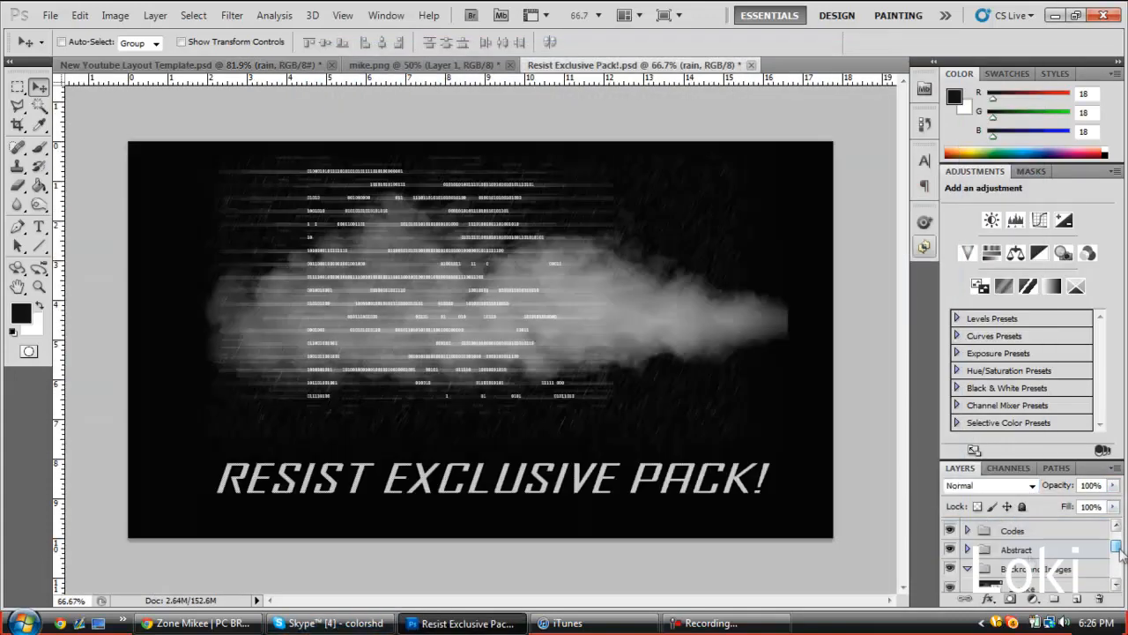
left_click(158, 66)
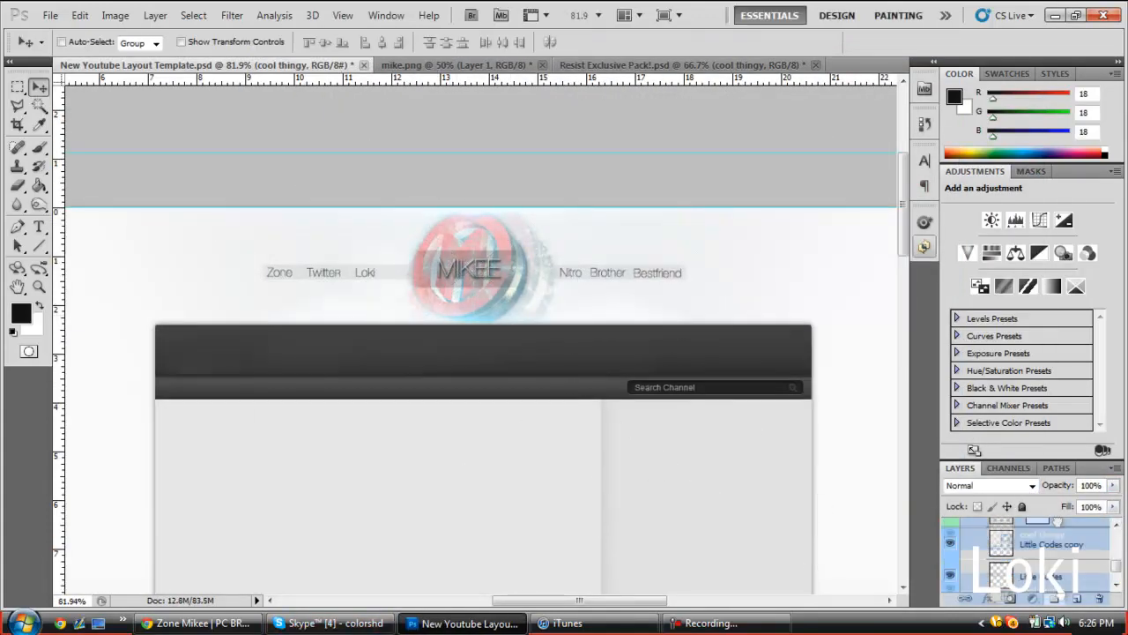